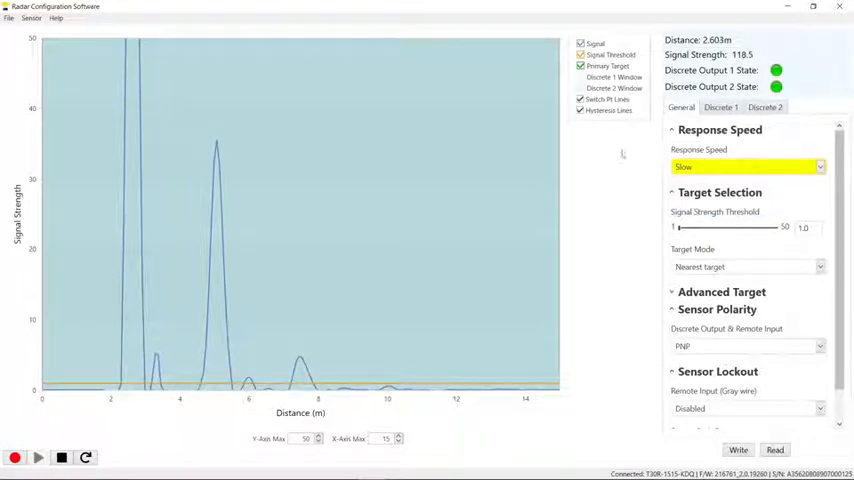
Set the Discrete 2 output mode of the radar sensor to Pulse Pro/PFM
left_click(764, 107)
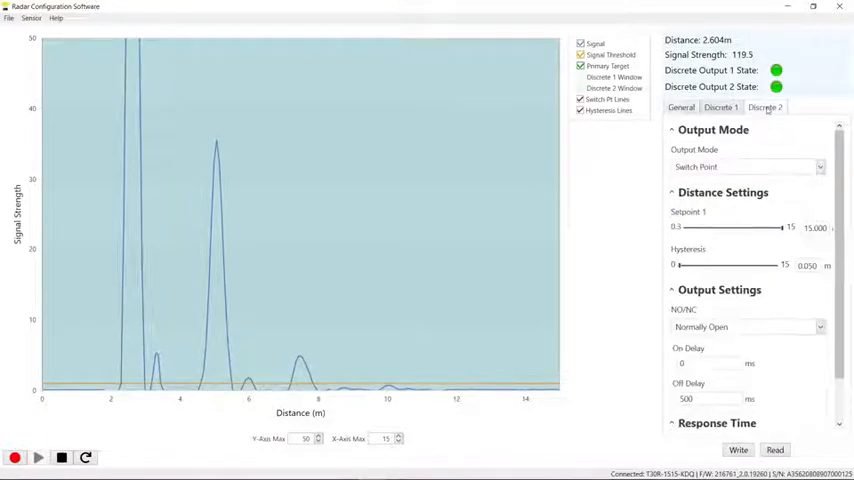
left_click(745, 166)
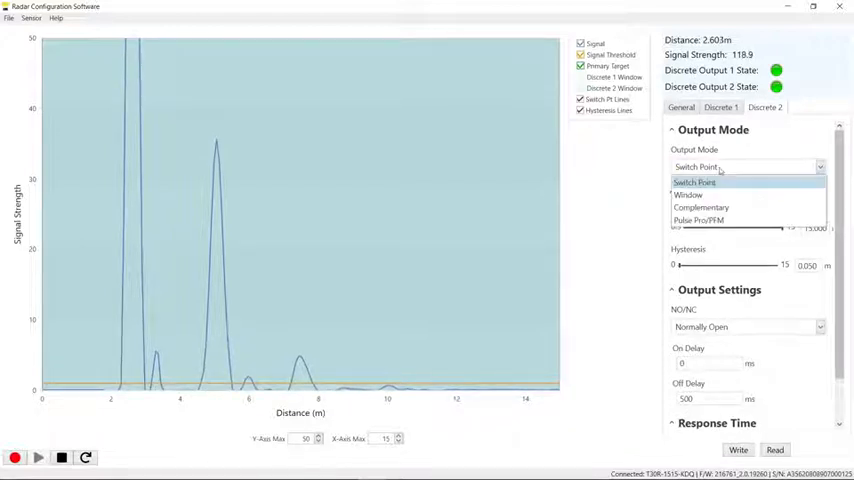
left_click(698, 220)
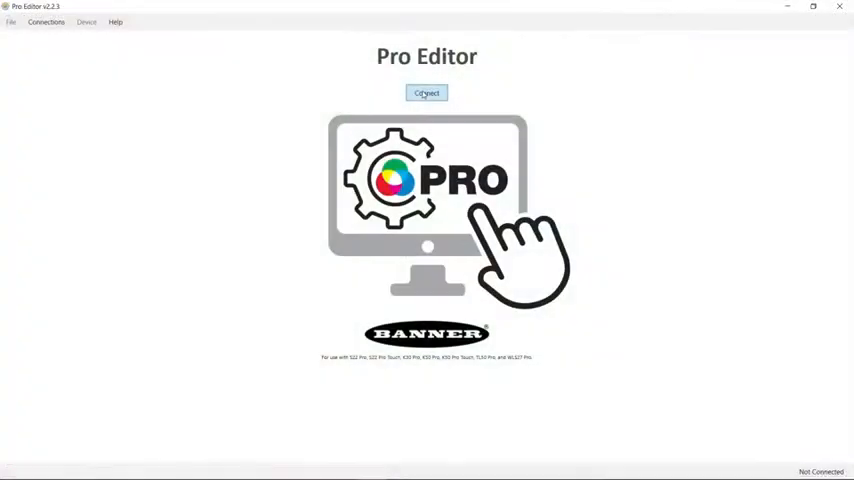
Connect Pro Editor to the WLS27 Pro light over COM8 to reach its Applications screen
left_click(427, 93)
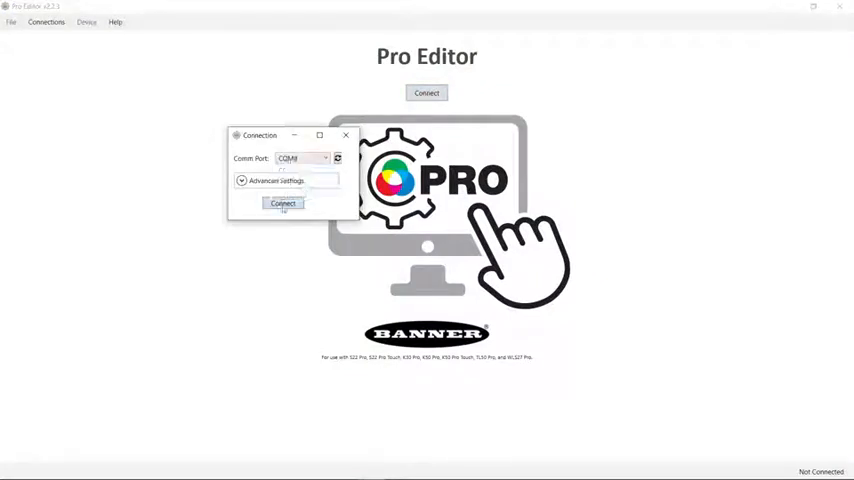
left_click(282, 203)
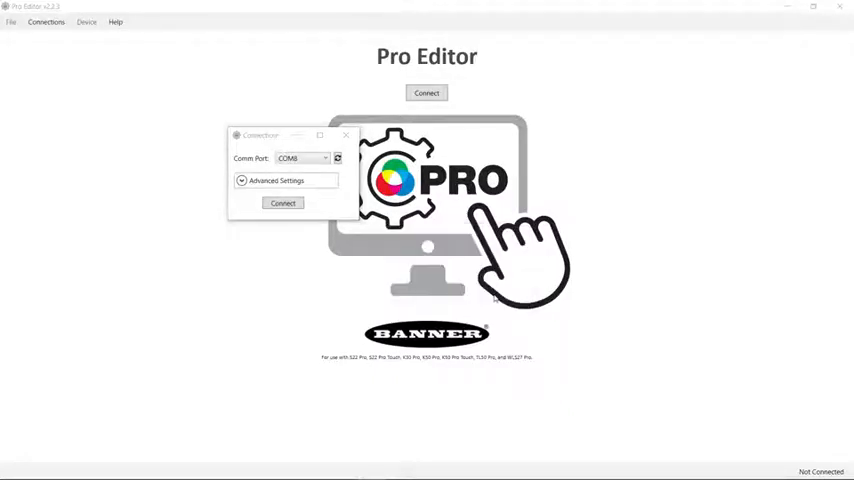
left_click(283, 203)
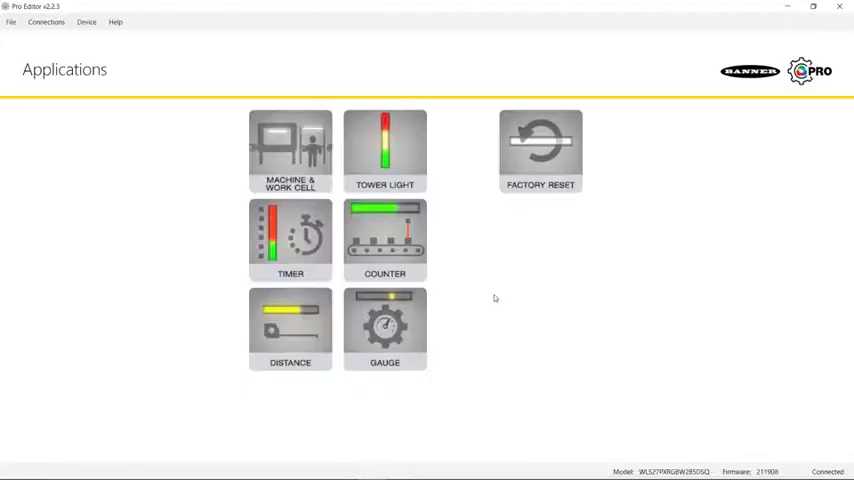
Choose the Distance application and its Basic Distance configuration for the WLS27 Pro
left_click(290, 328)
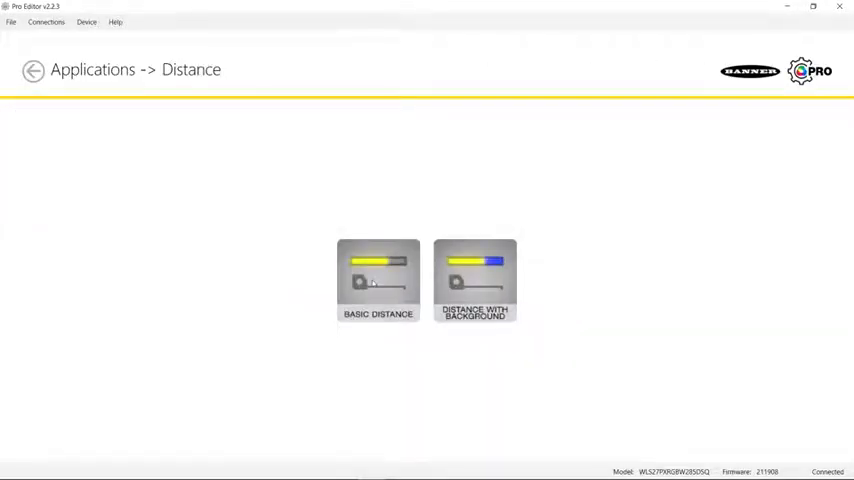
left_click(378, 280)
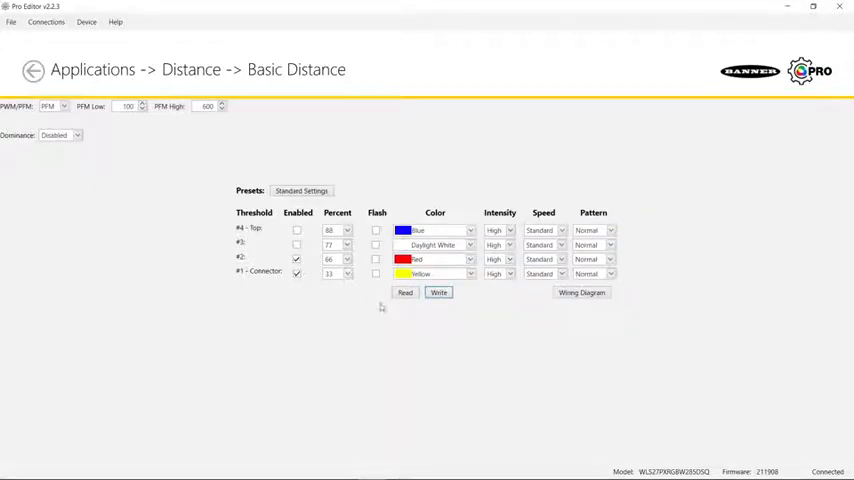
Write thresholds 33 blue, 66 green, 100 red enabled, 101 to the WLS27 Pro light
left_click(346, 245)
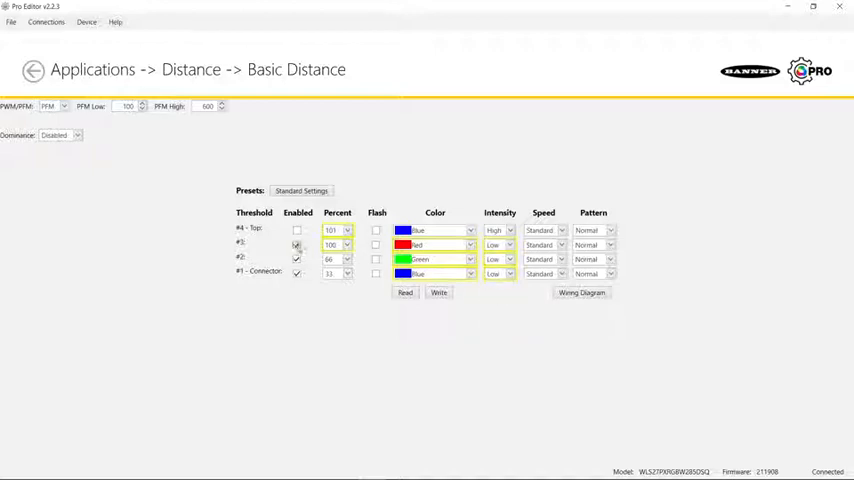
left_click(297, 245)
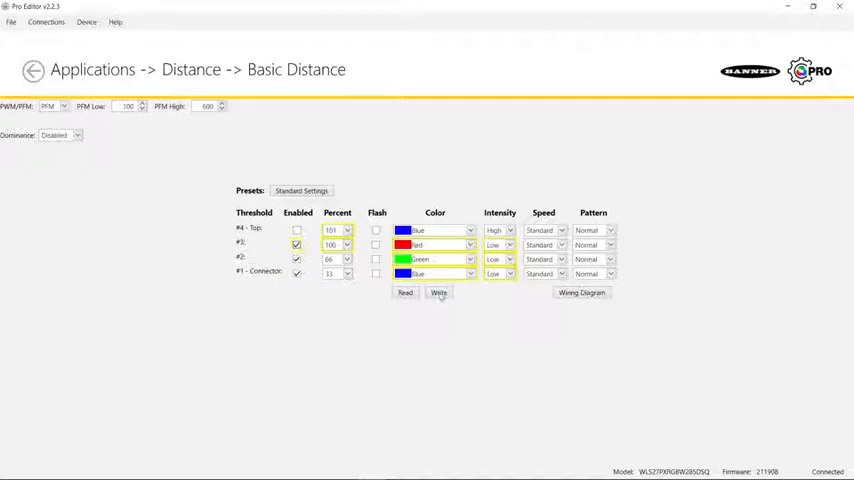
left_click(439, 292)
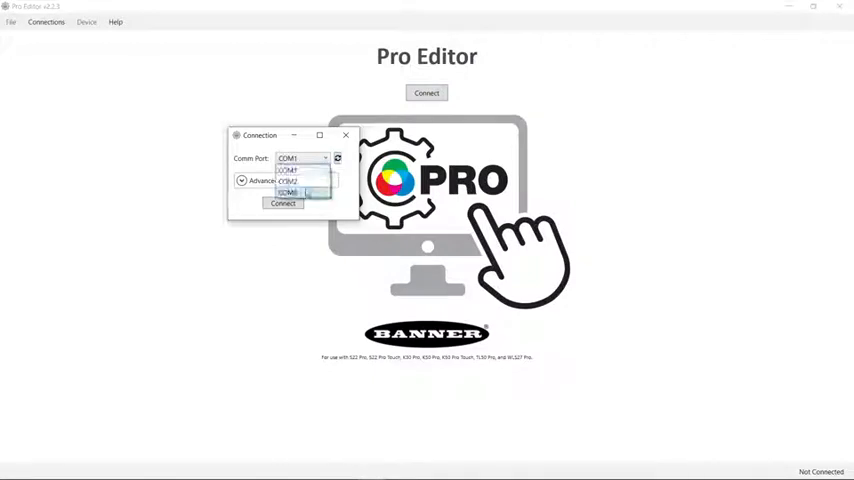
Connect to the TL50 Pro tower light over COM8 and acknowledge the connection message
left_click(283, 214)
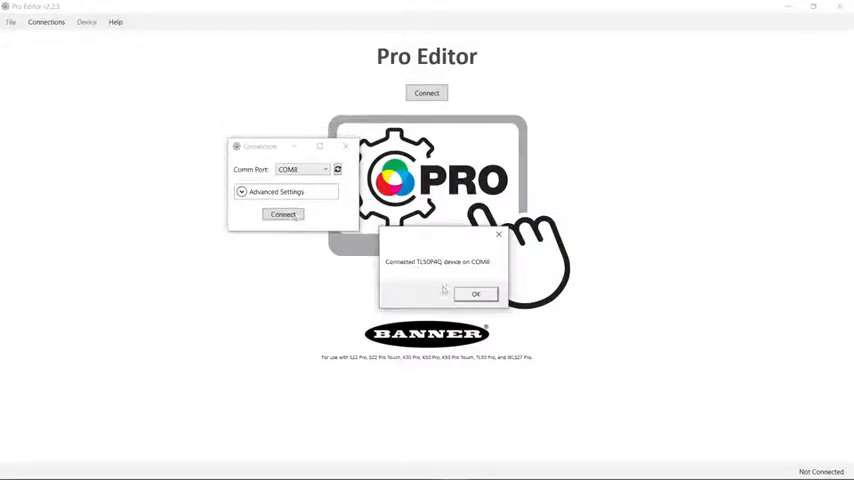
left_click(475, 293)
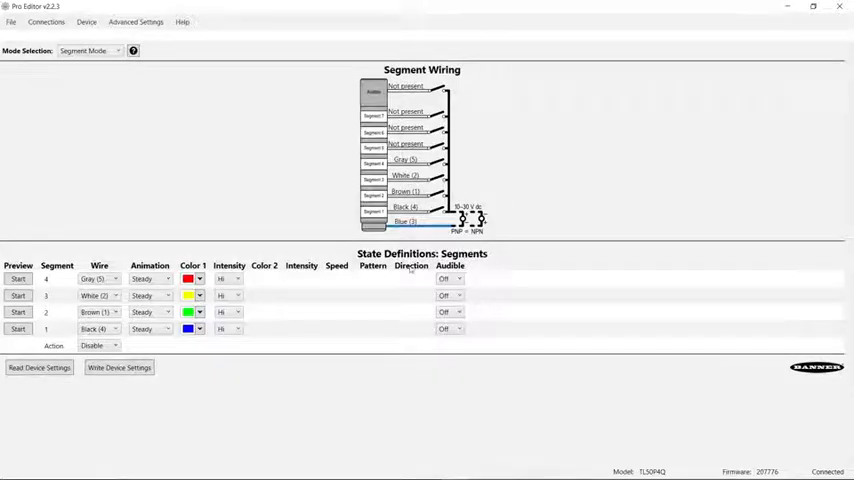
Set the TL50 Pro light's Mode Selection to Advanced Mode, showing PFM threshold definitions
left_click(89, 51)
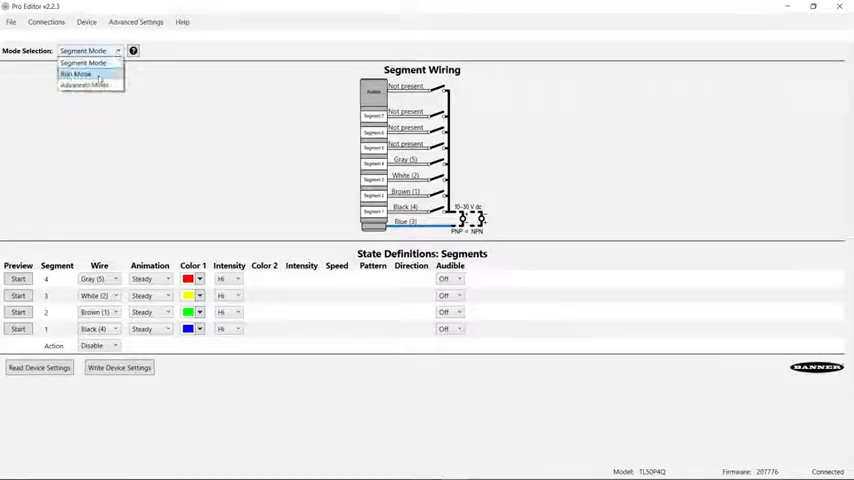
left_click(84, 84)
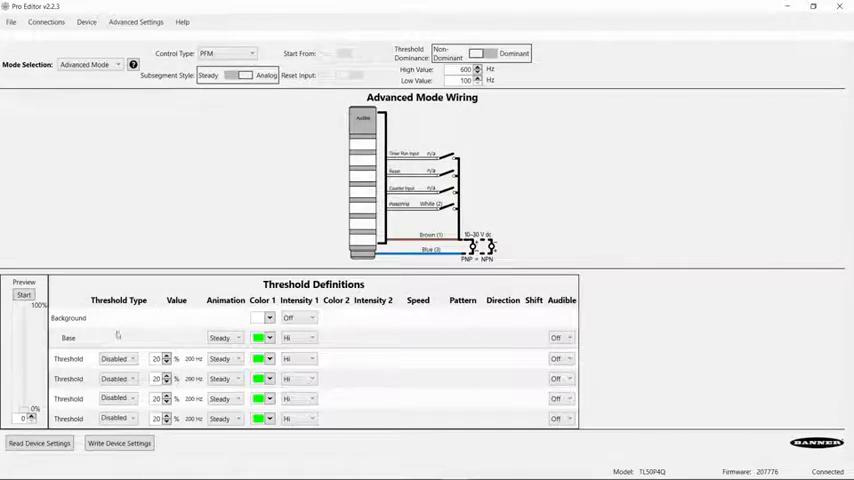